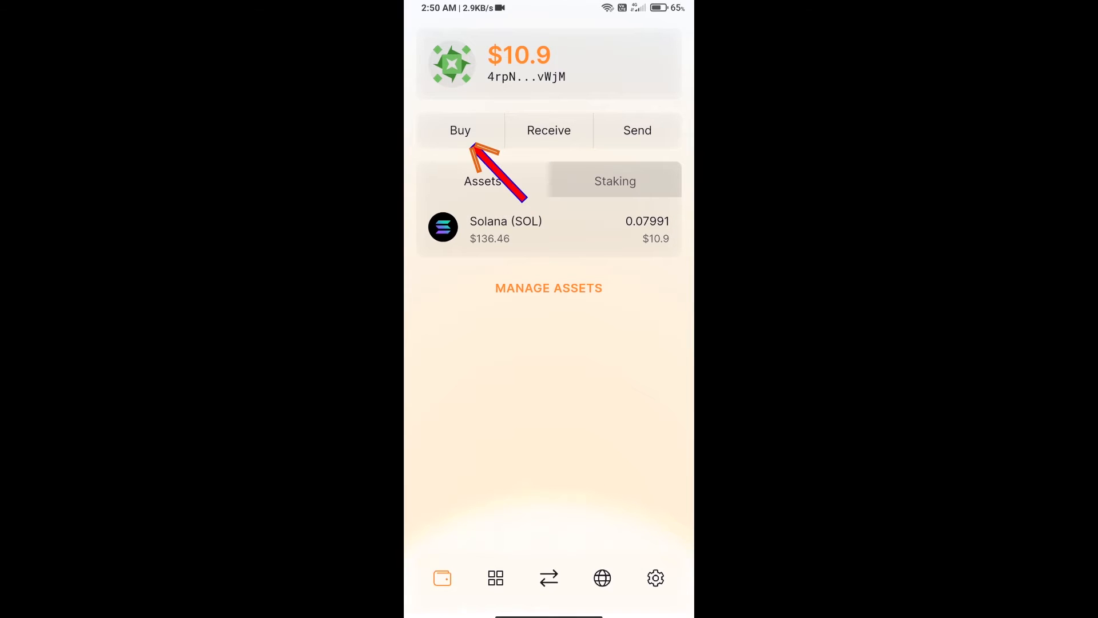
Check the buy-SOL page's dollar amount and view the wallet's SOL receiving address.
click(460, 130)
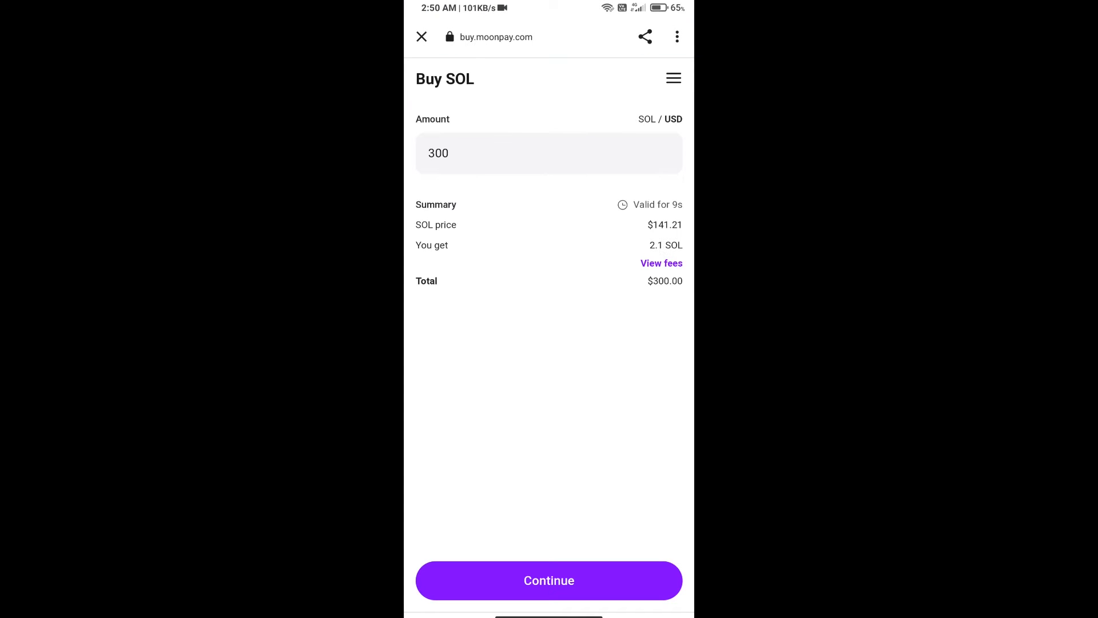
click(548, 153)
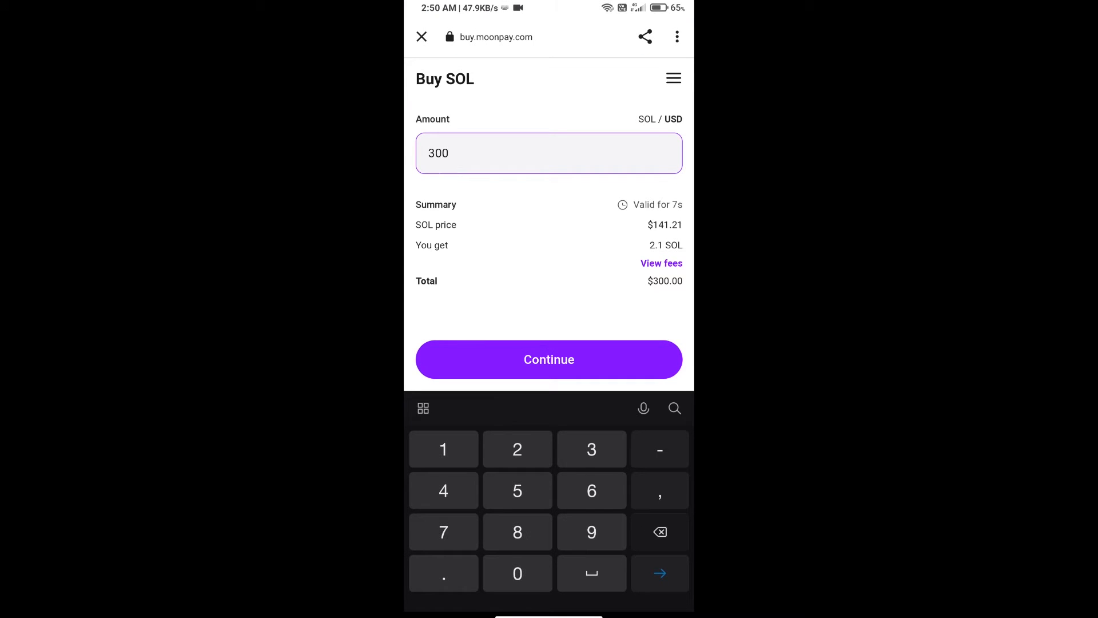
click(659, 531)
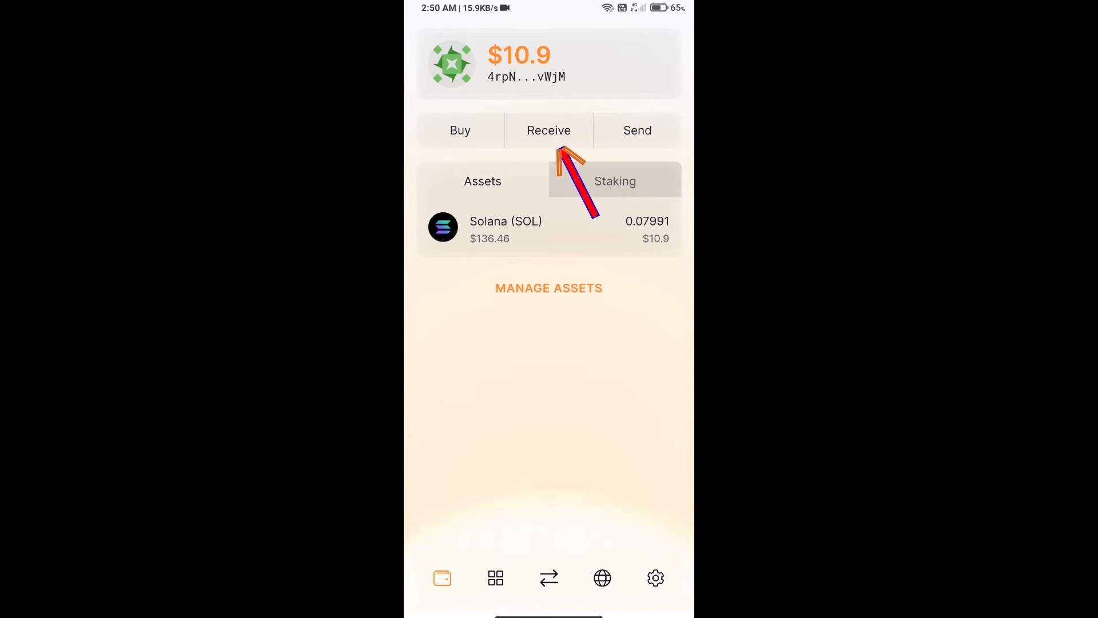
click(549, 131)
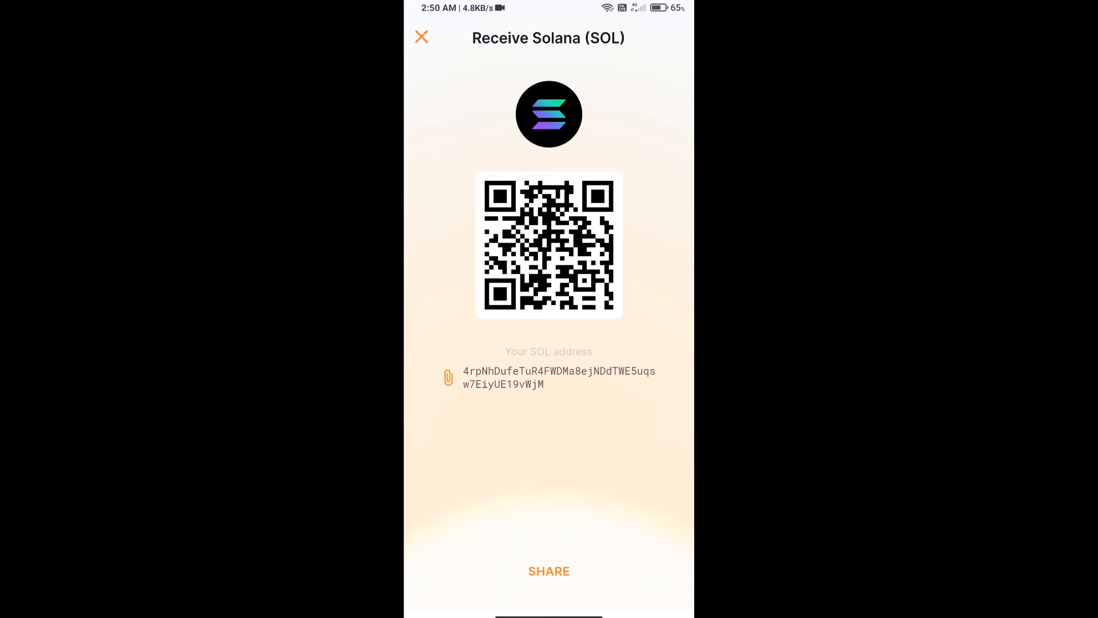
click(421, 37)
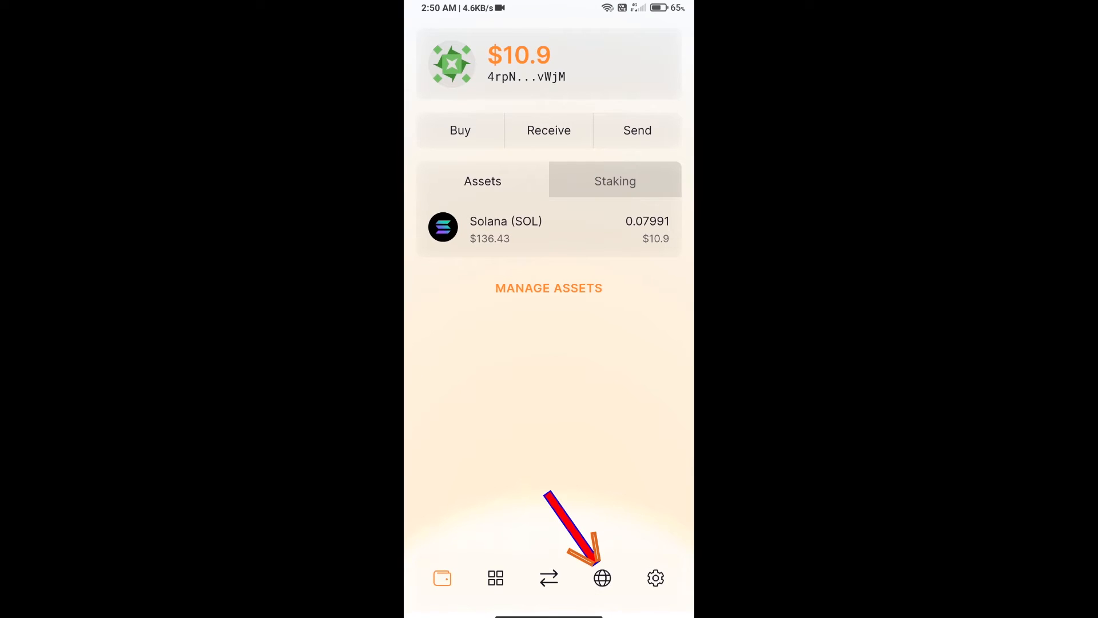
Browse to raydium.io in the wallet's browser and enter the swap exchange.
click(601, 577)
text(raydium.)
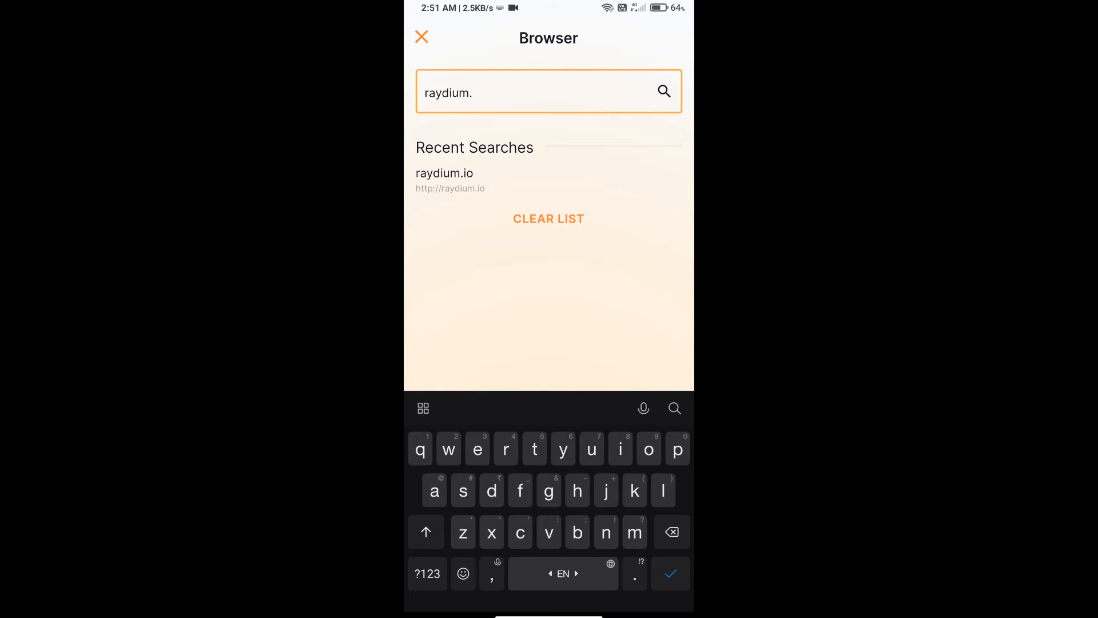
text(io)
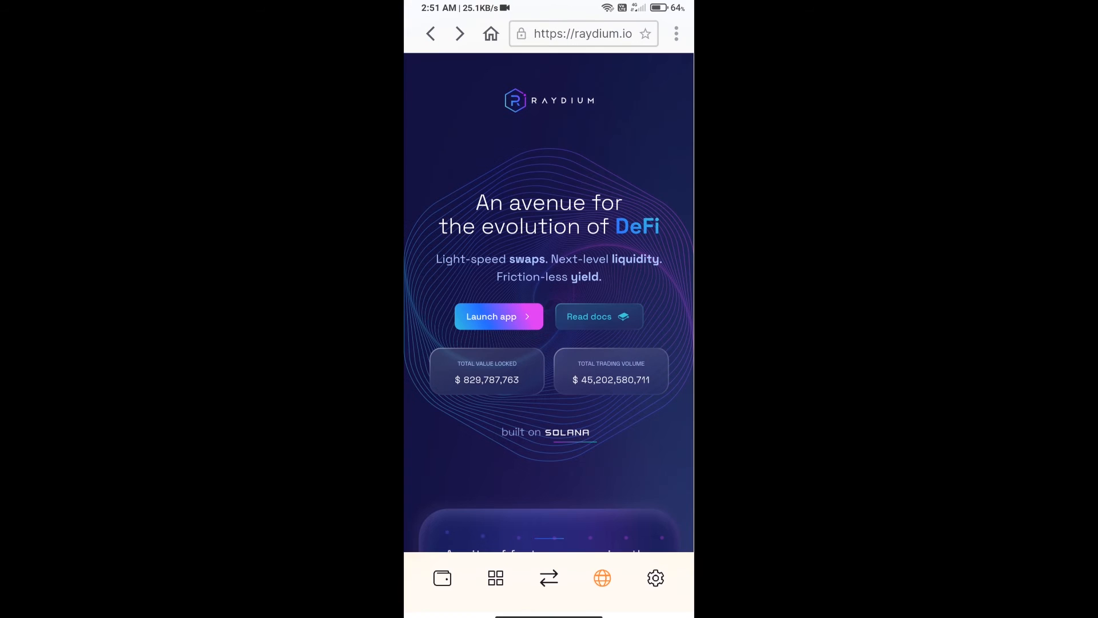
scroll(down, 3)
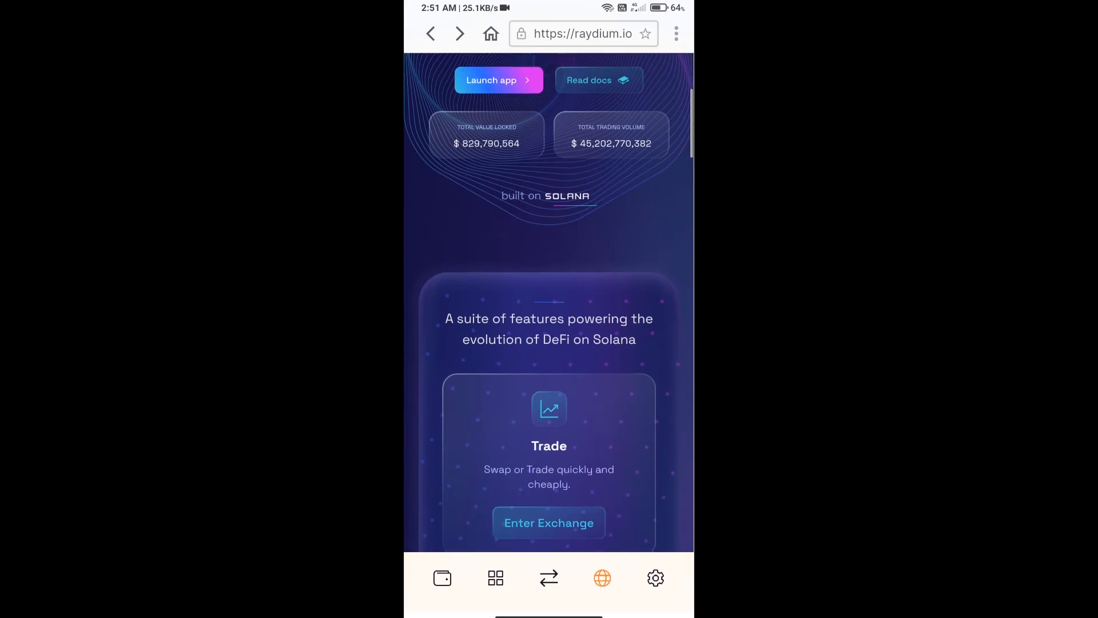
scroll(down, 3)
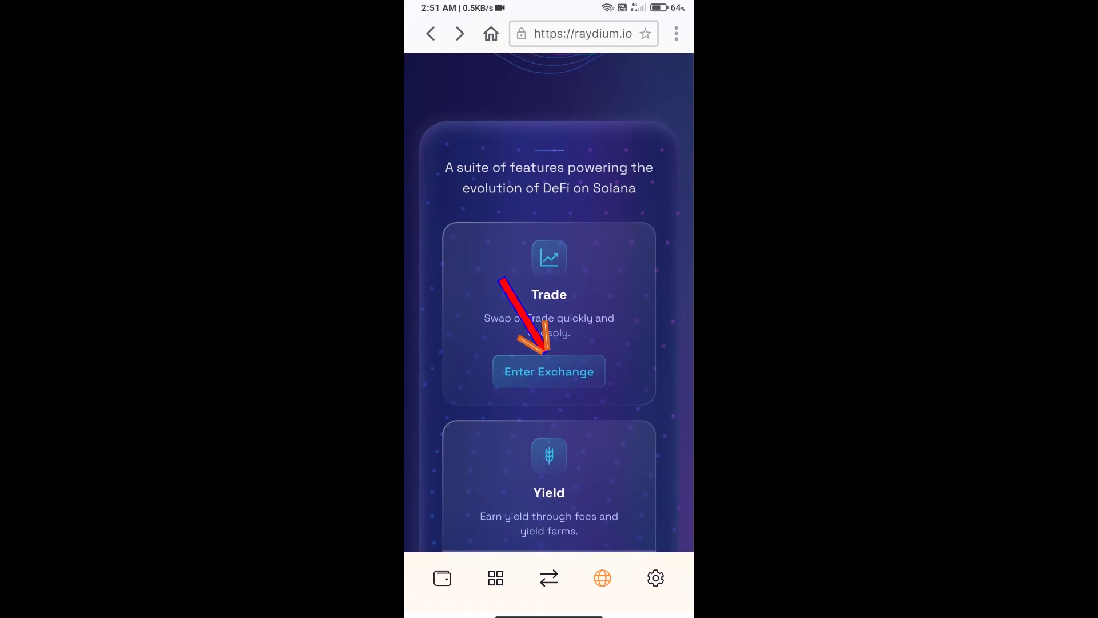
click(548, 371)
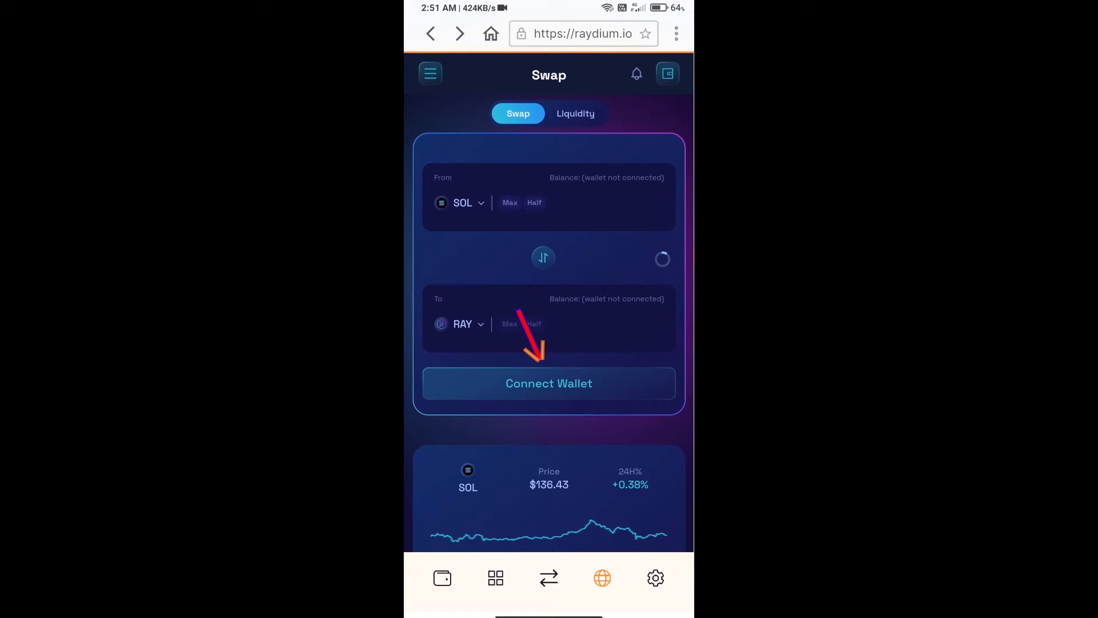
click(548, 383)
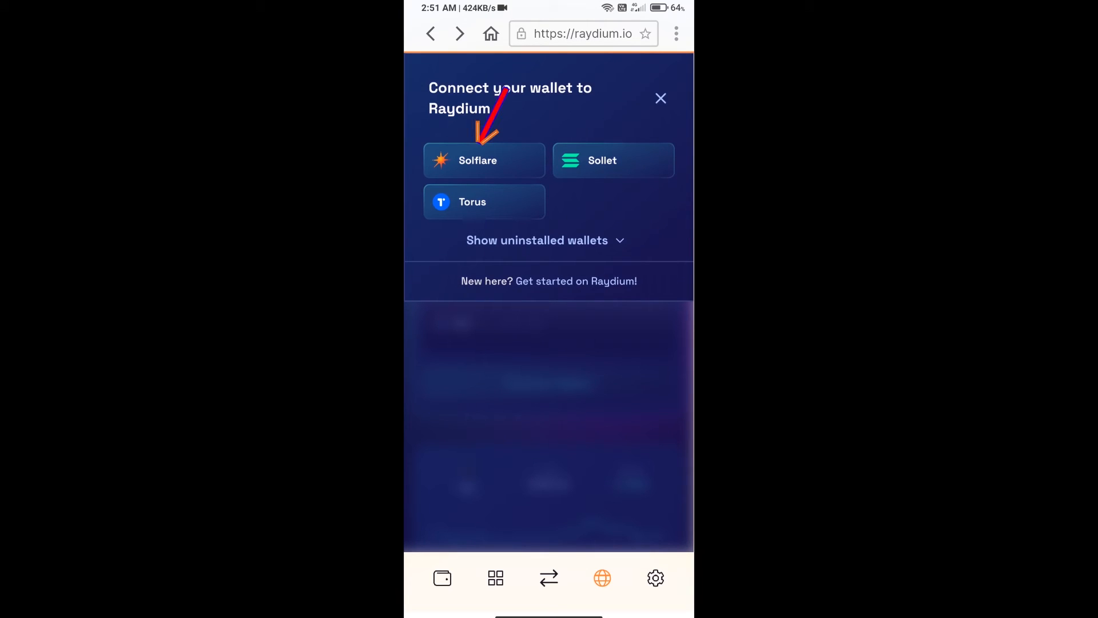
Connect Solflare to Raydium via Mobile, approving access for Wallet 1.
click(484, 160)
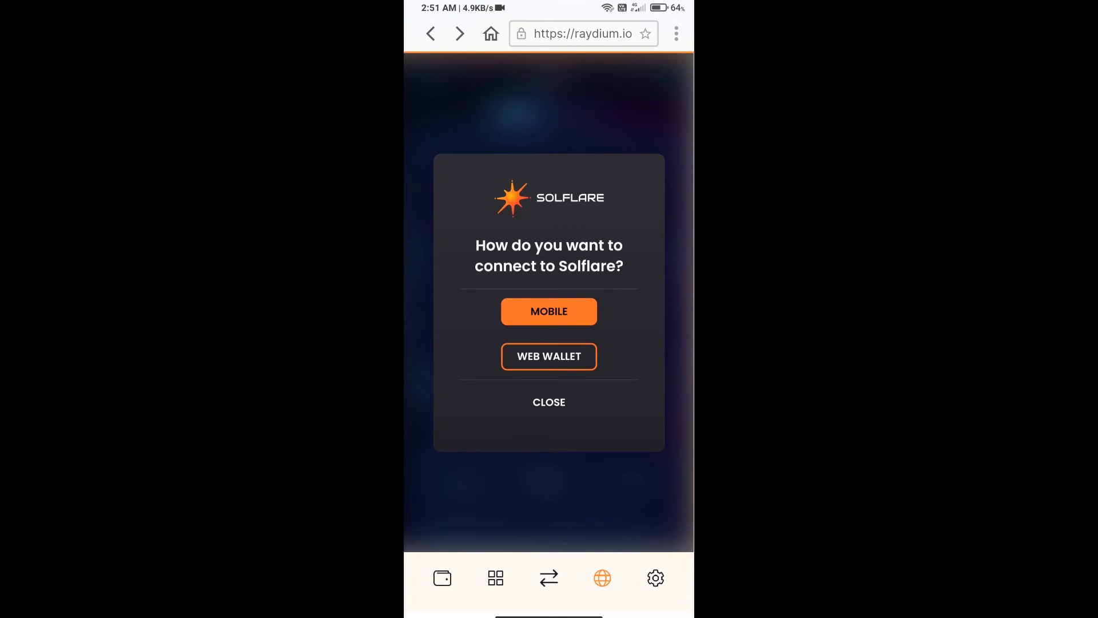
click(548, 356)
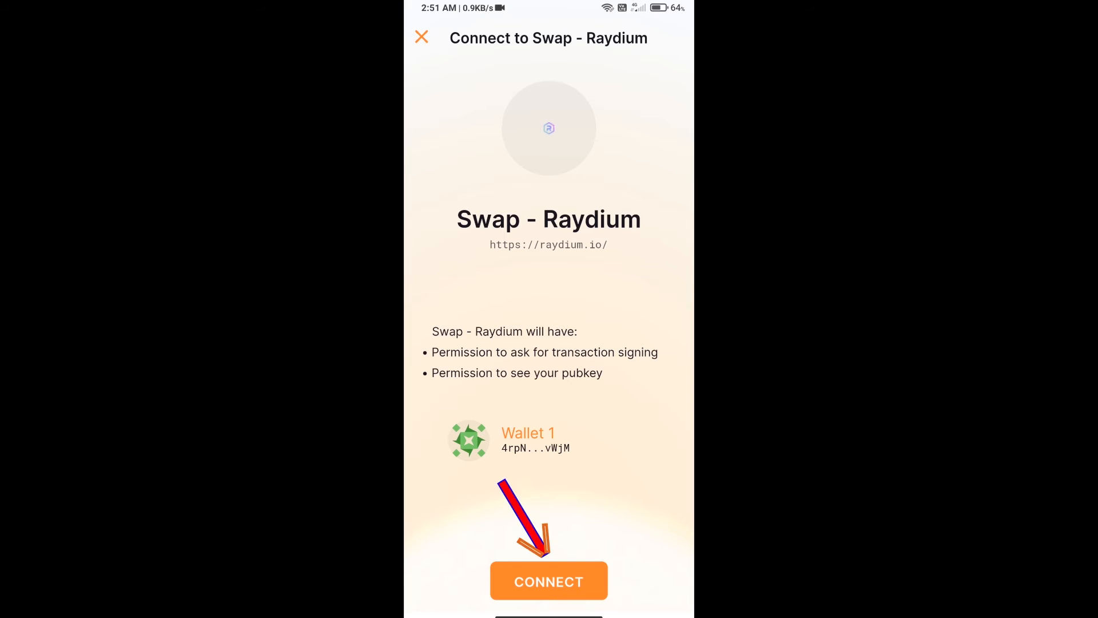
click(548, 580)
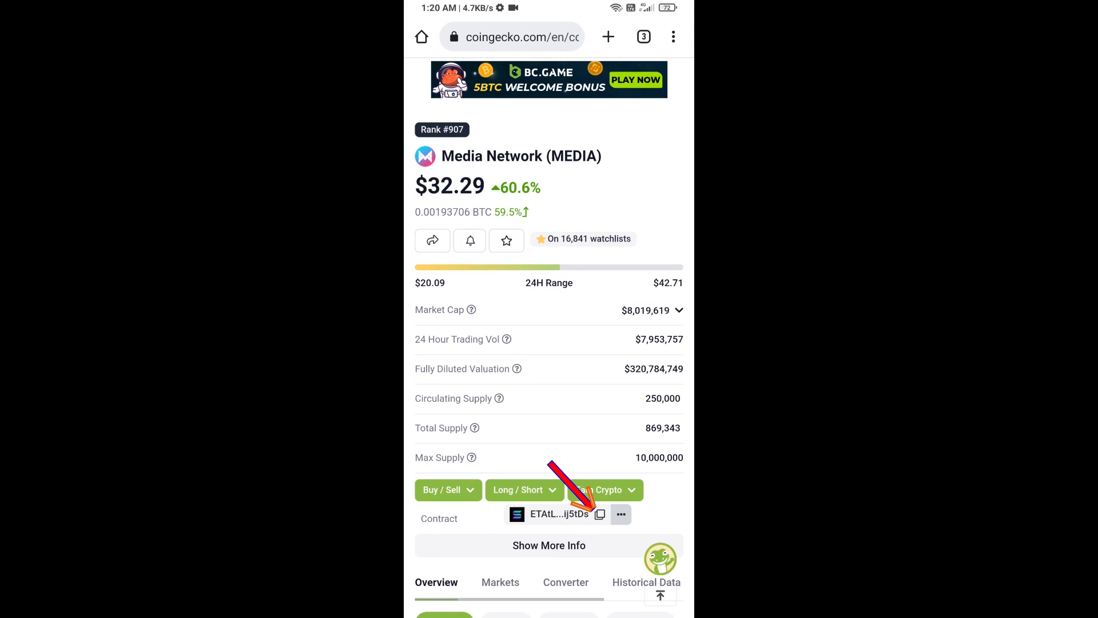
Copy the Media Network (MEDIA) contract address on CoinGecko.
click(599, 515)
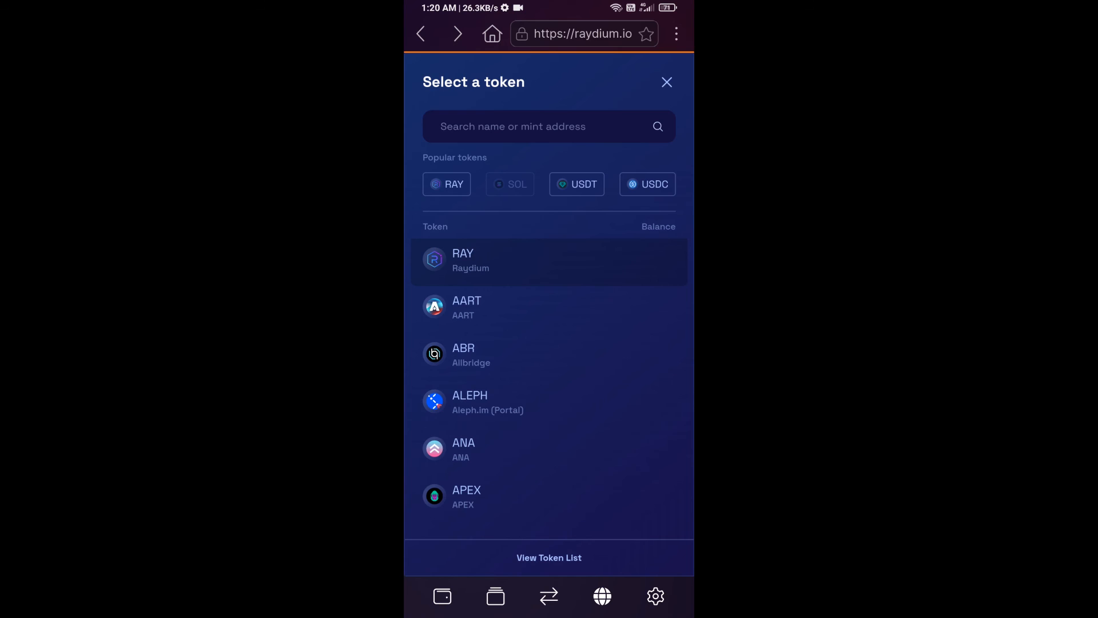
Select MEDIA by contract address and submit a 0.005 SOL swap for about 0.002093 MEDIA.
click(549, 126)
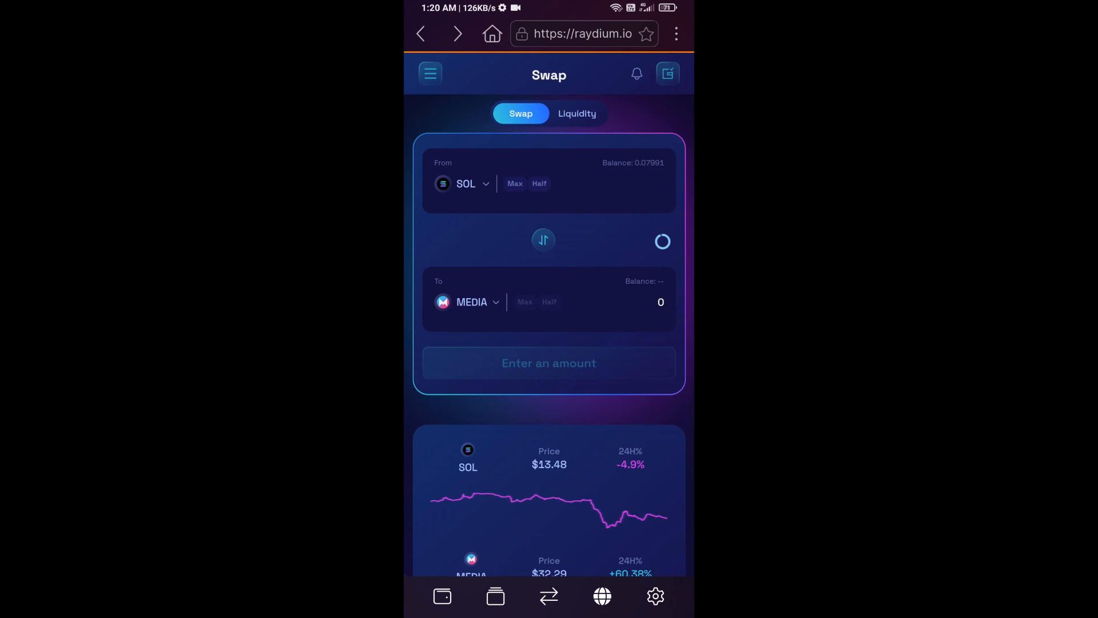
click(630, 184)
text(0.005)
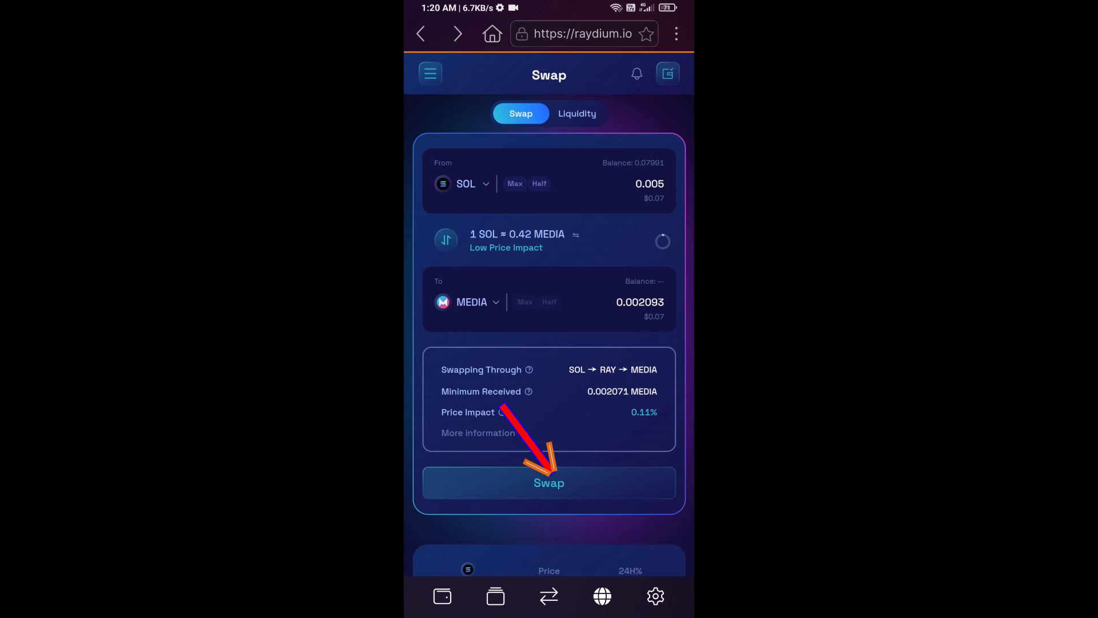
click(549, 482)
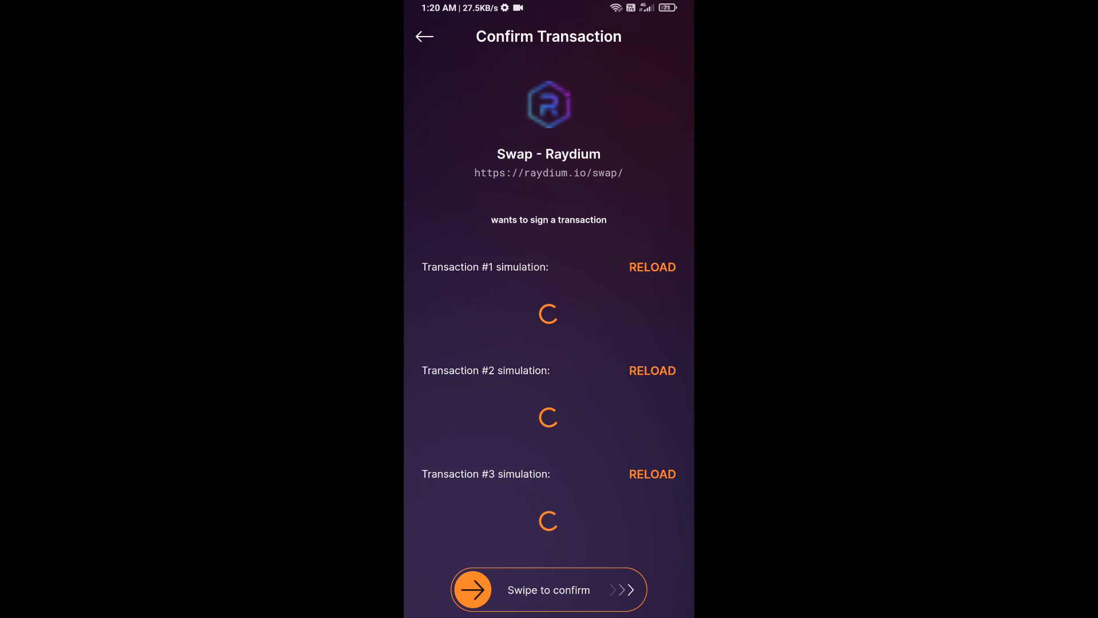